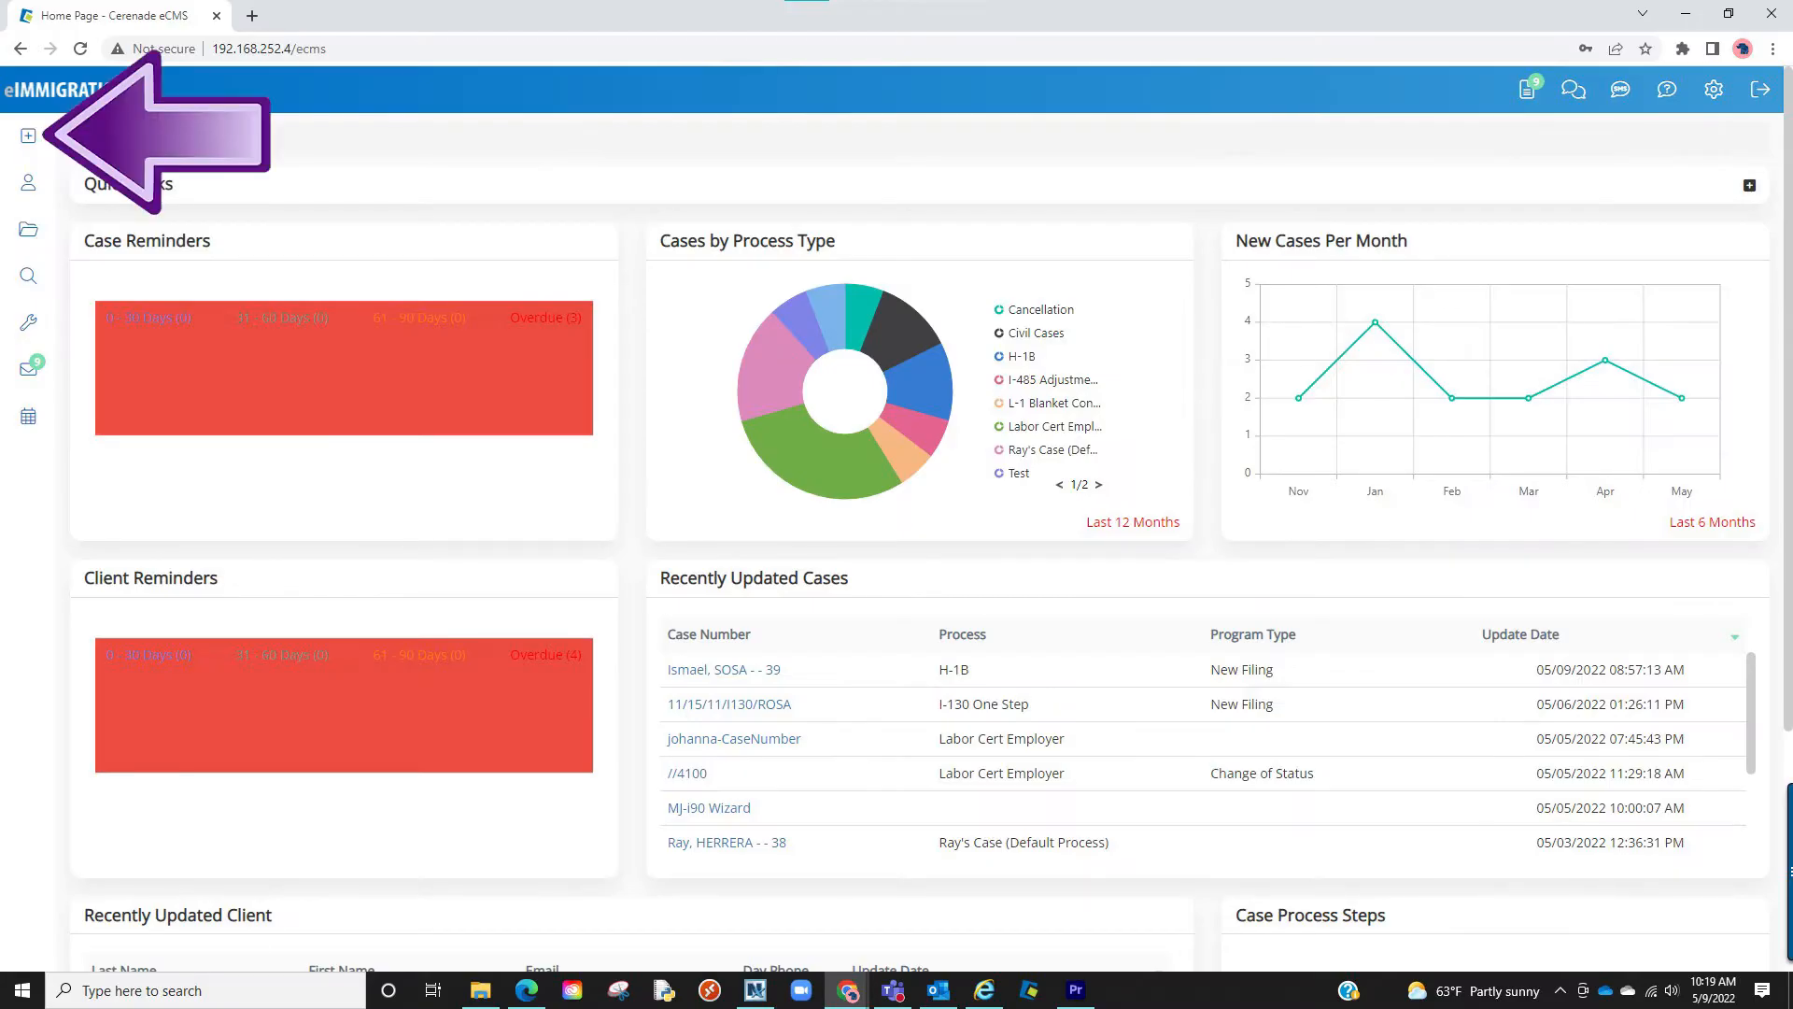
# Expand the home page Quick Links panel to show file access, reports, tools and general shortcuts
pyautogui.click(26, 137)
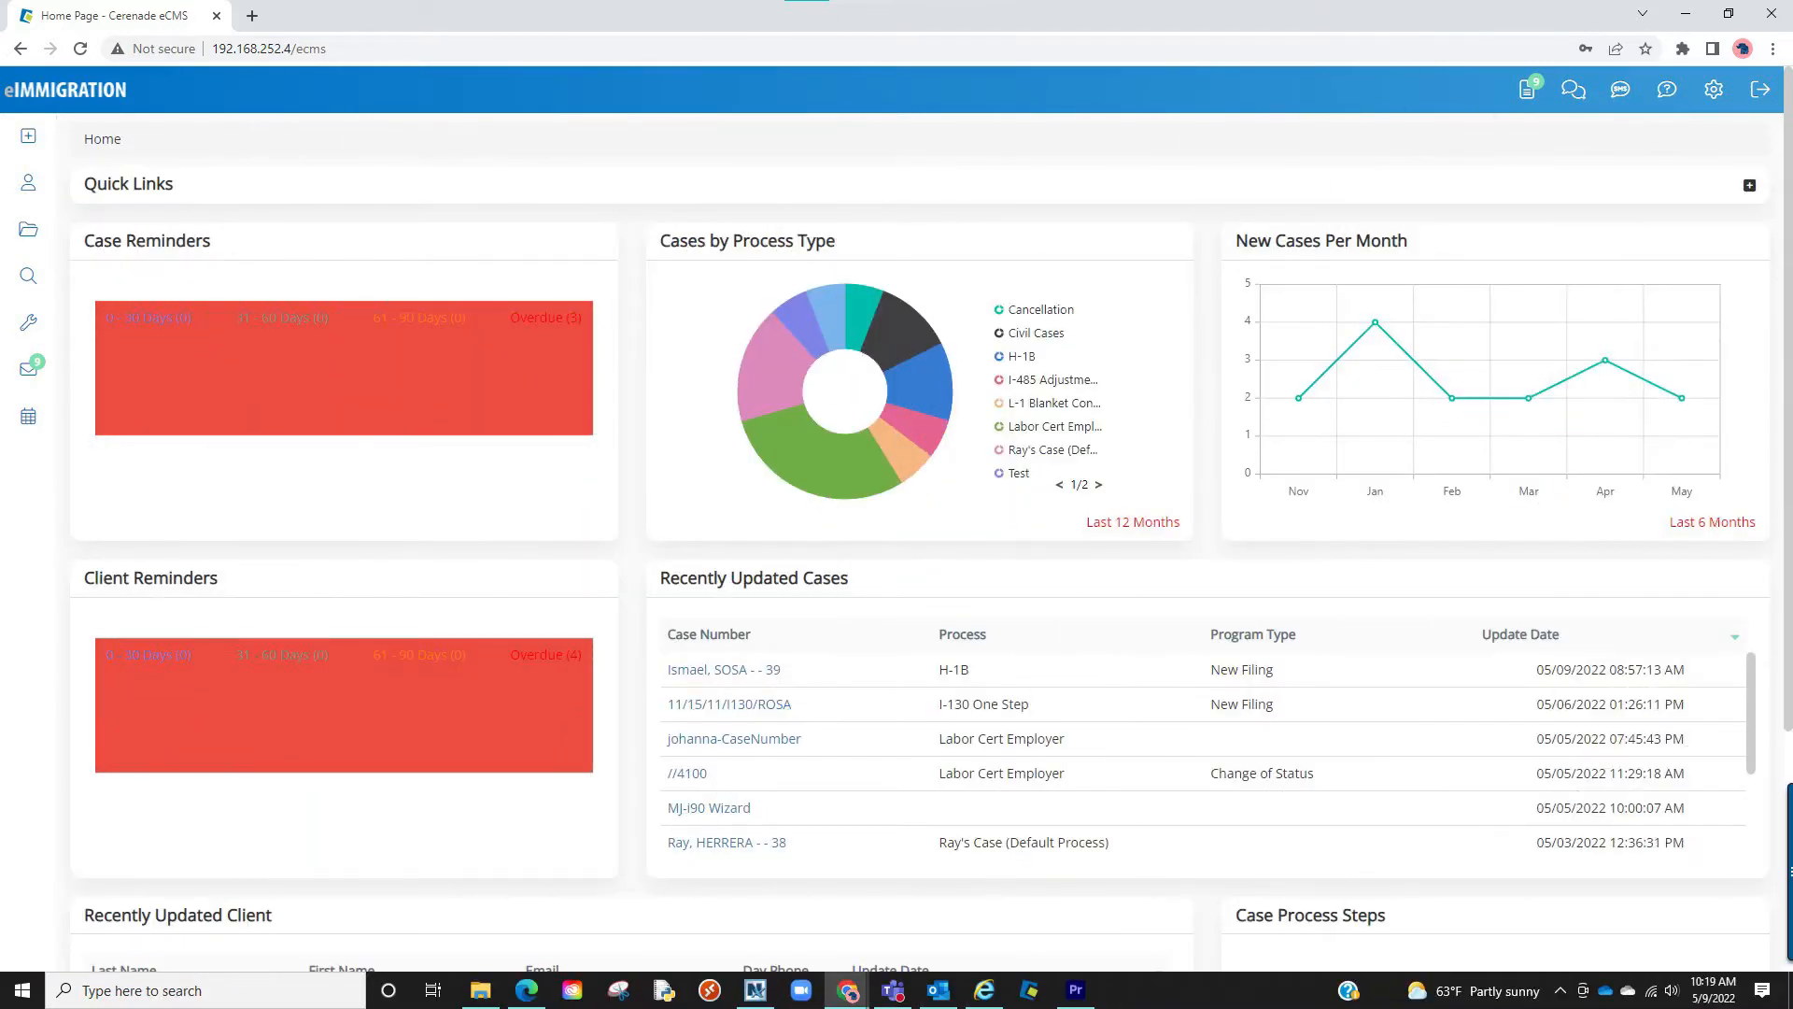
pyautogui.click(1748, 185)
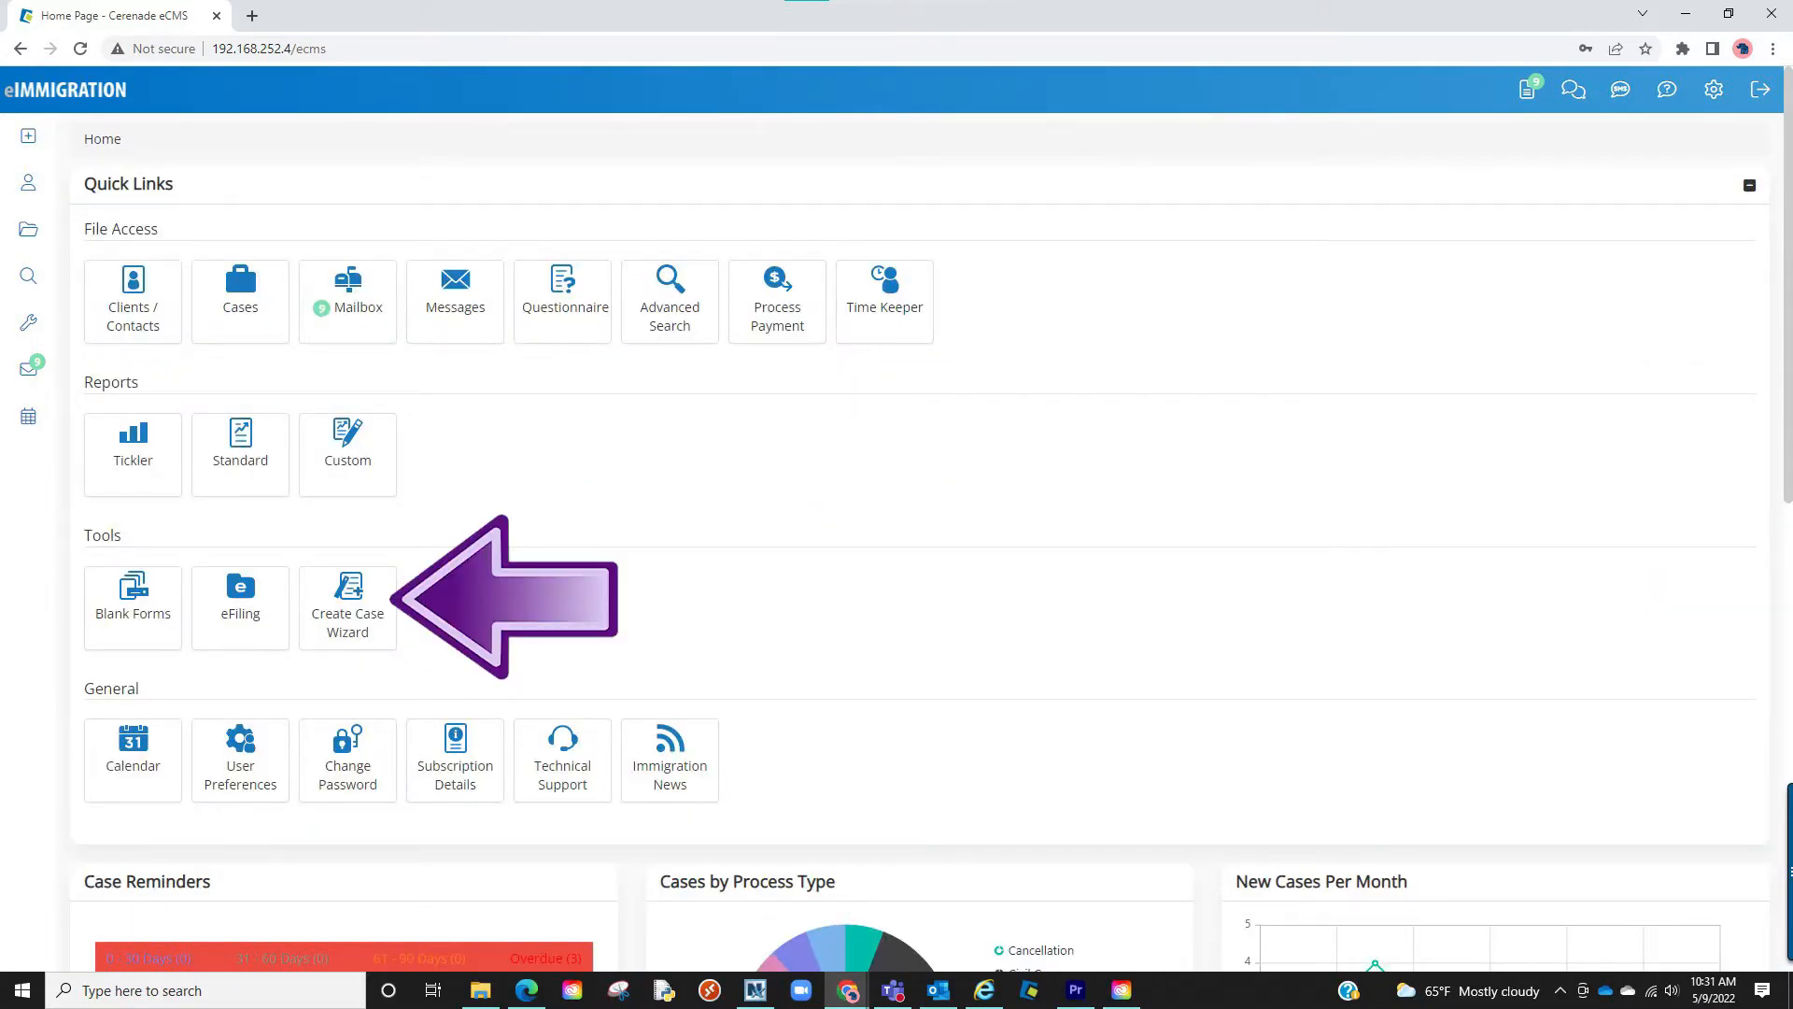
# Start the Create Case Wizard and name the new H-1B case 'Example Case' with an auto-generated number
pyautogui.click(347, 605)
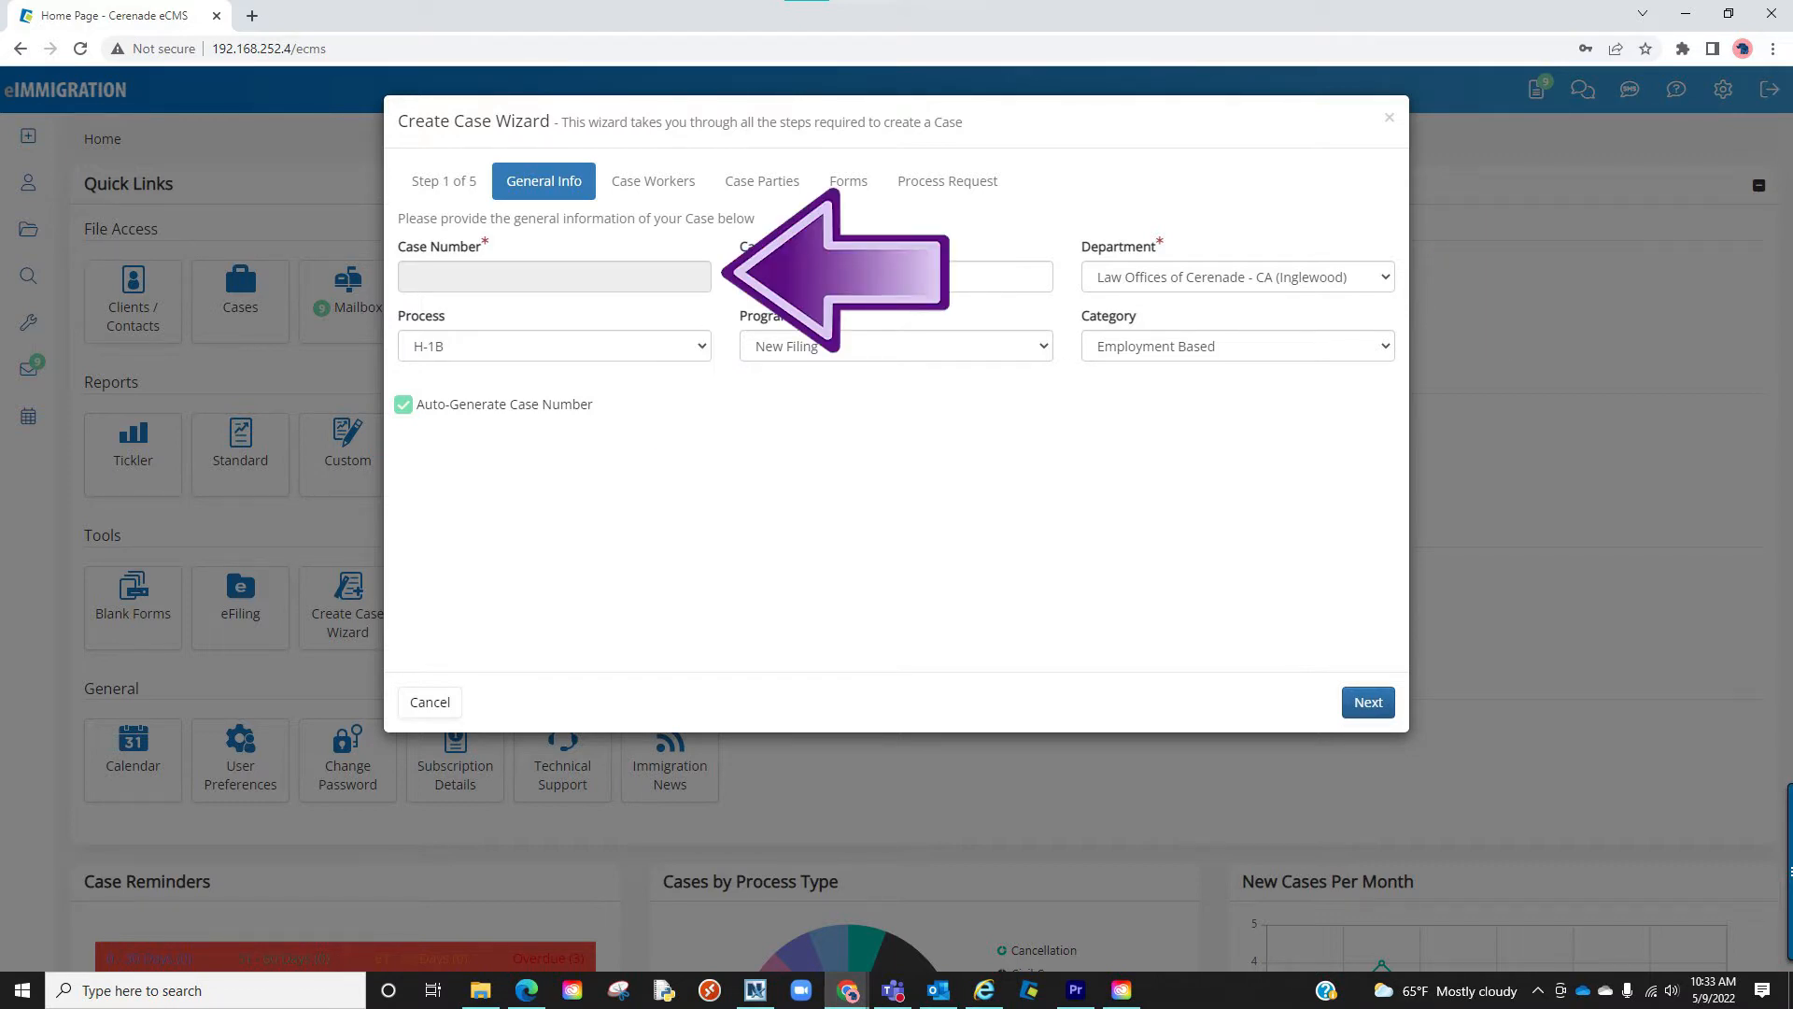
pyautogui.write('Example Case')
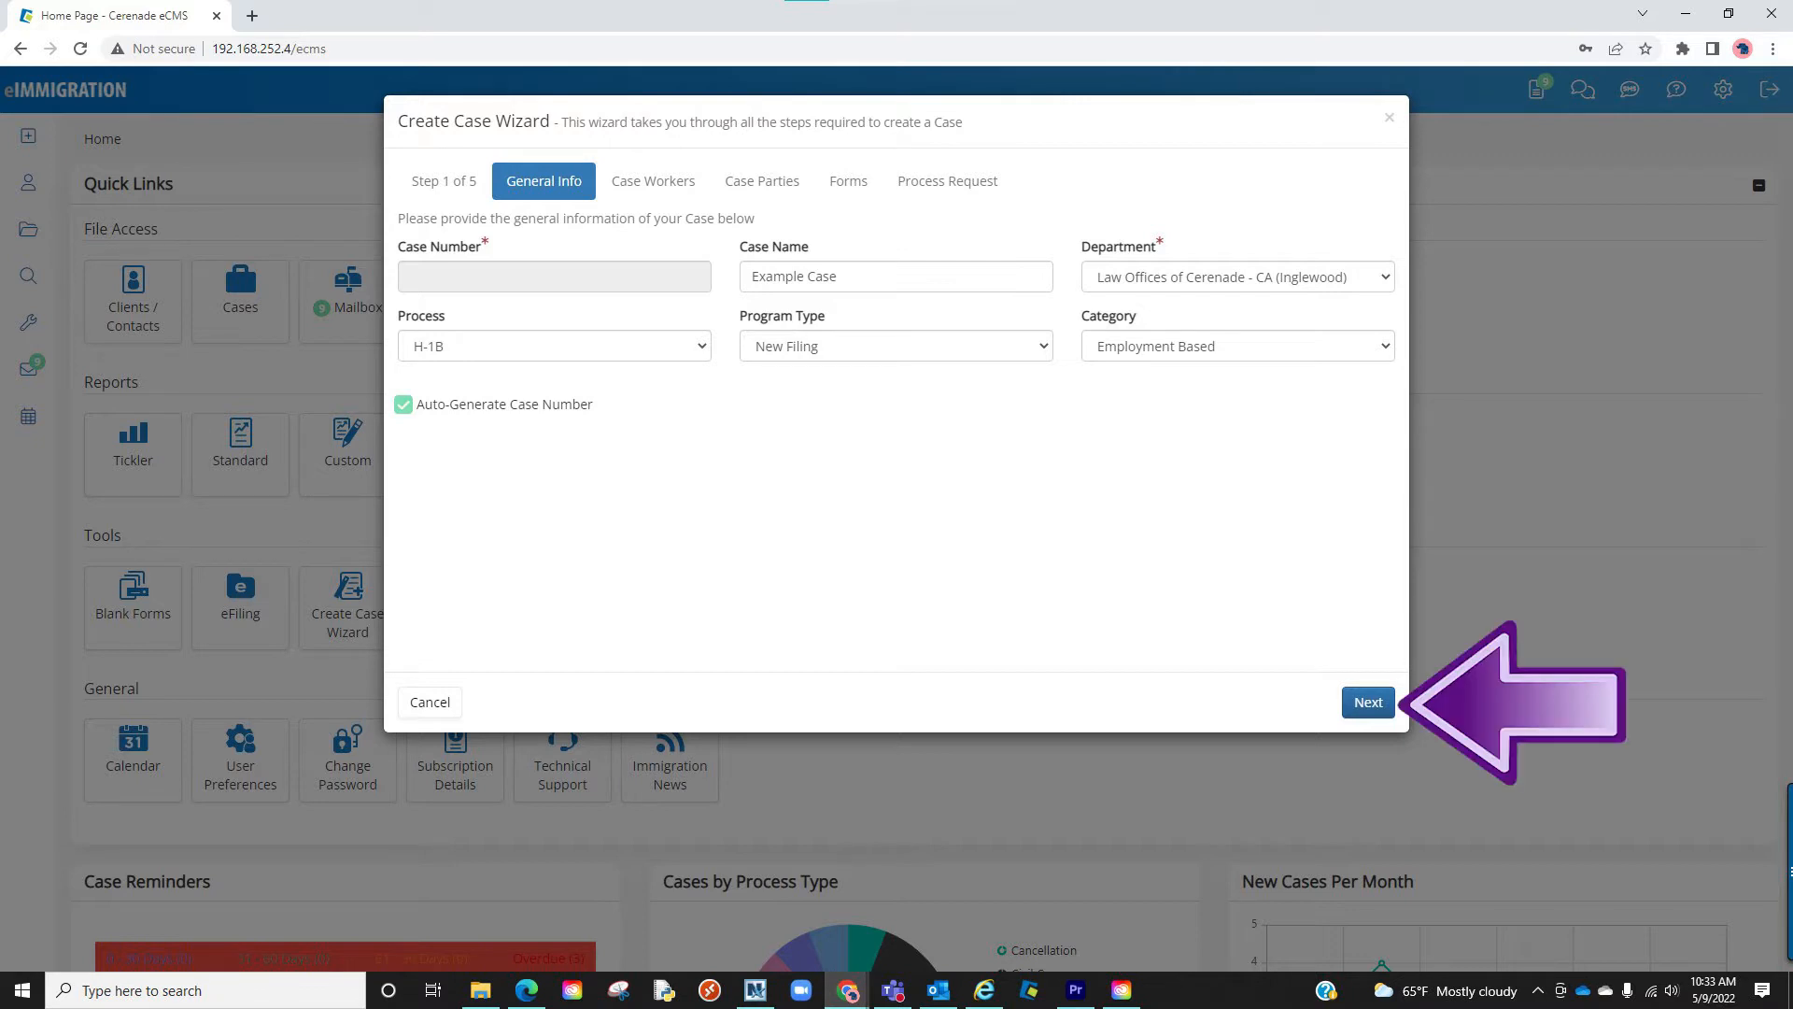
# Add attorney John Doe as a second case worker and advance to Case Parties
pyautogui.click(1367, 702)
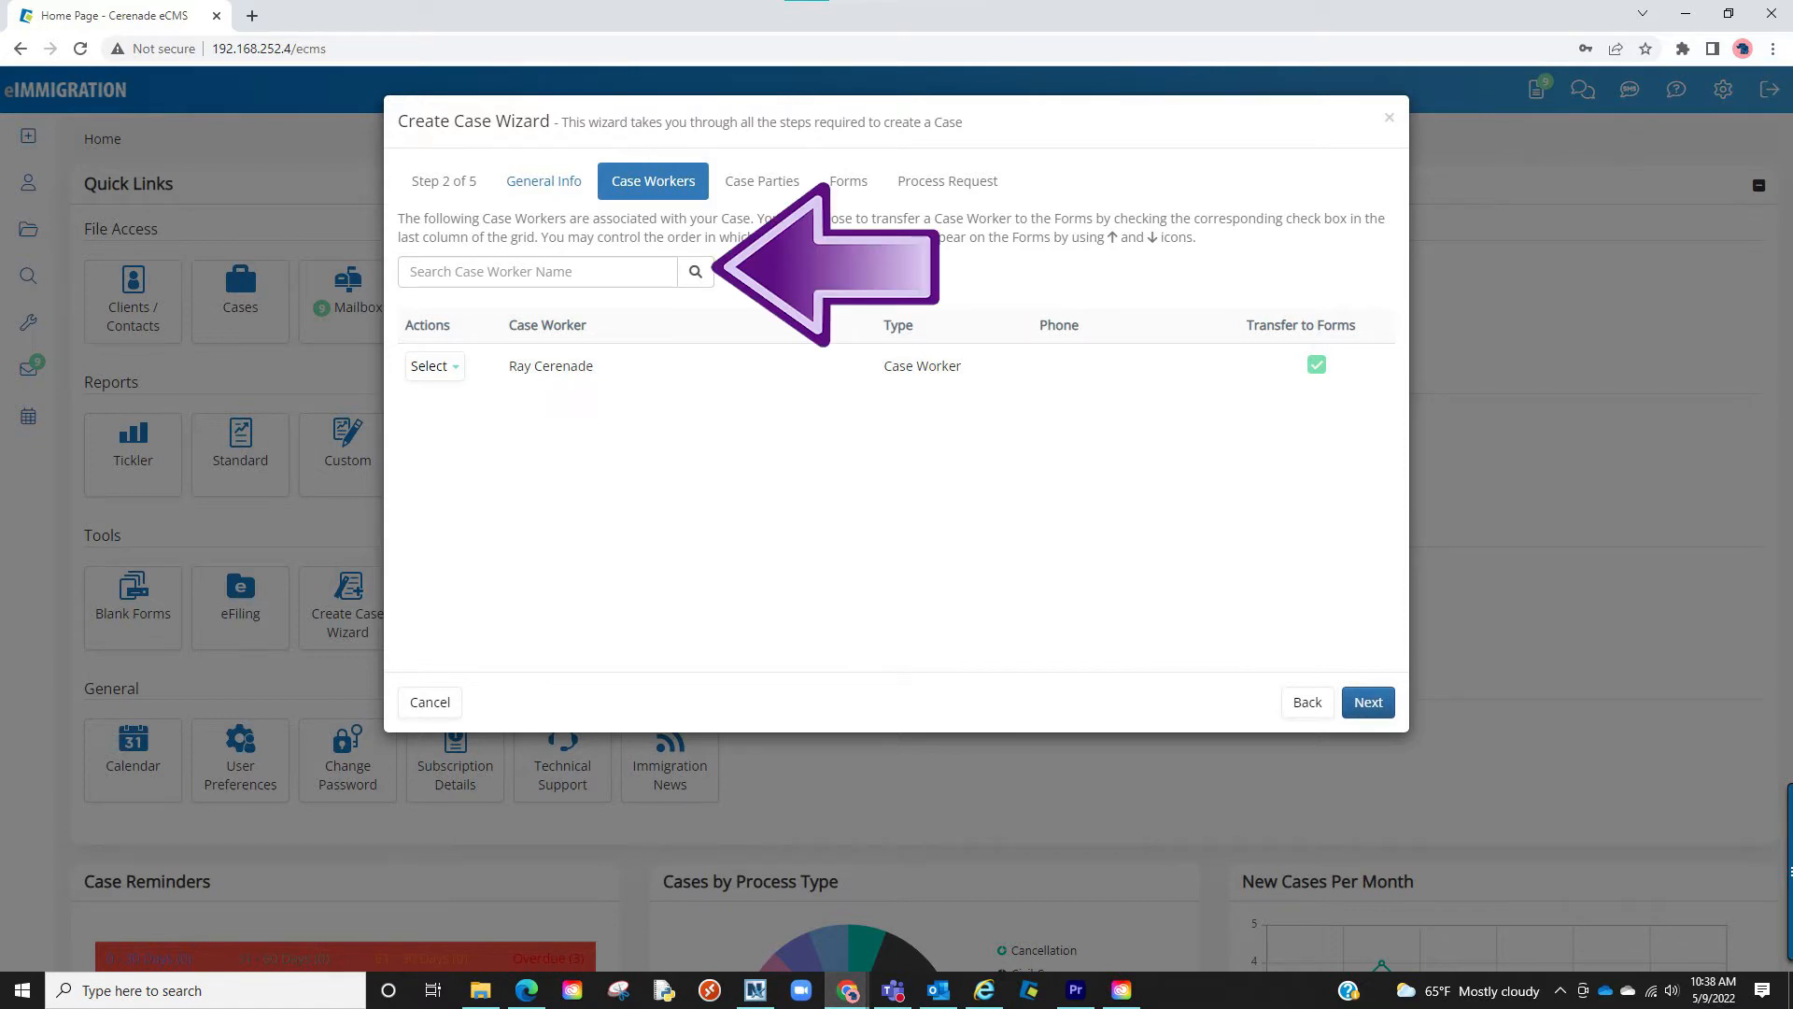
pyautogui.write('john doe')
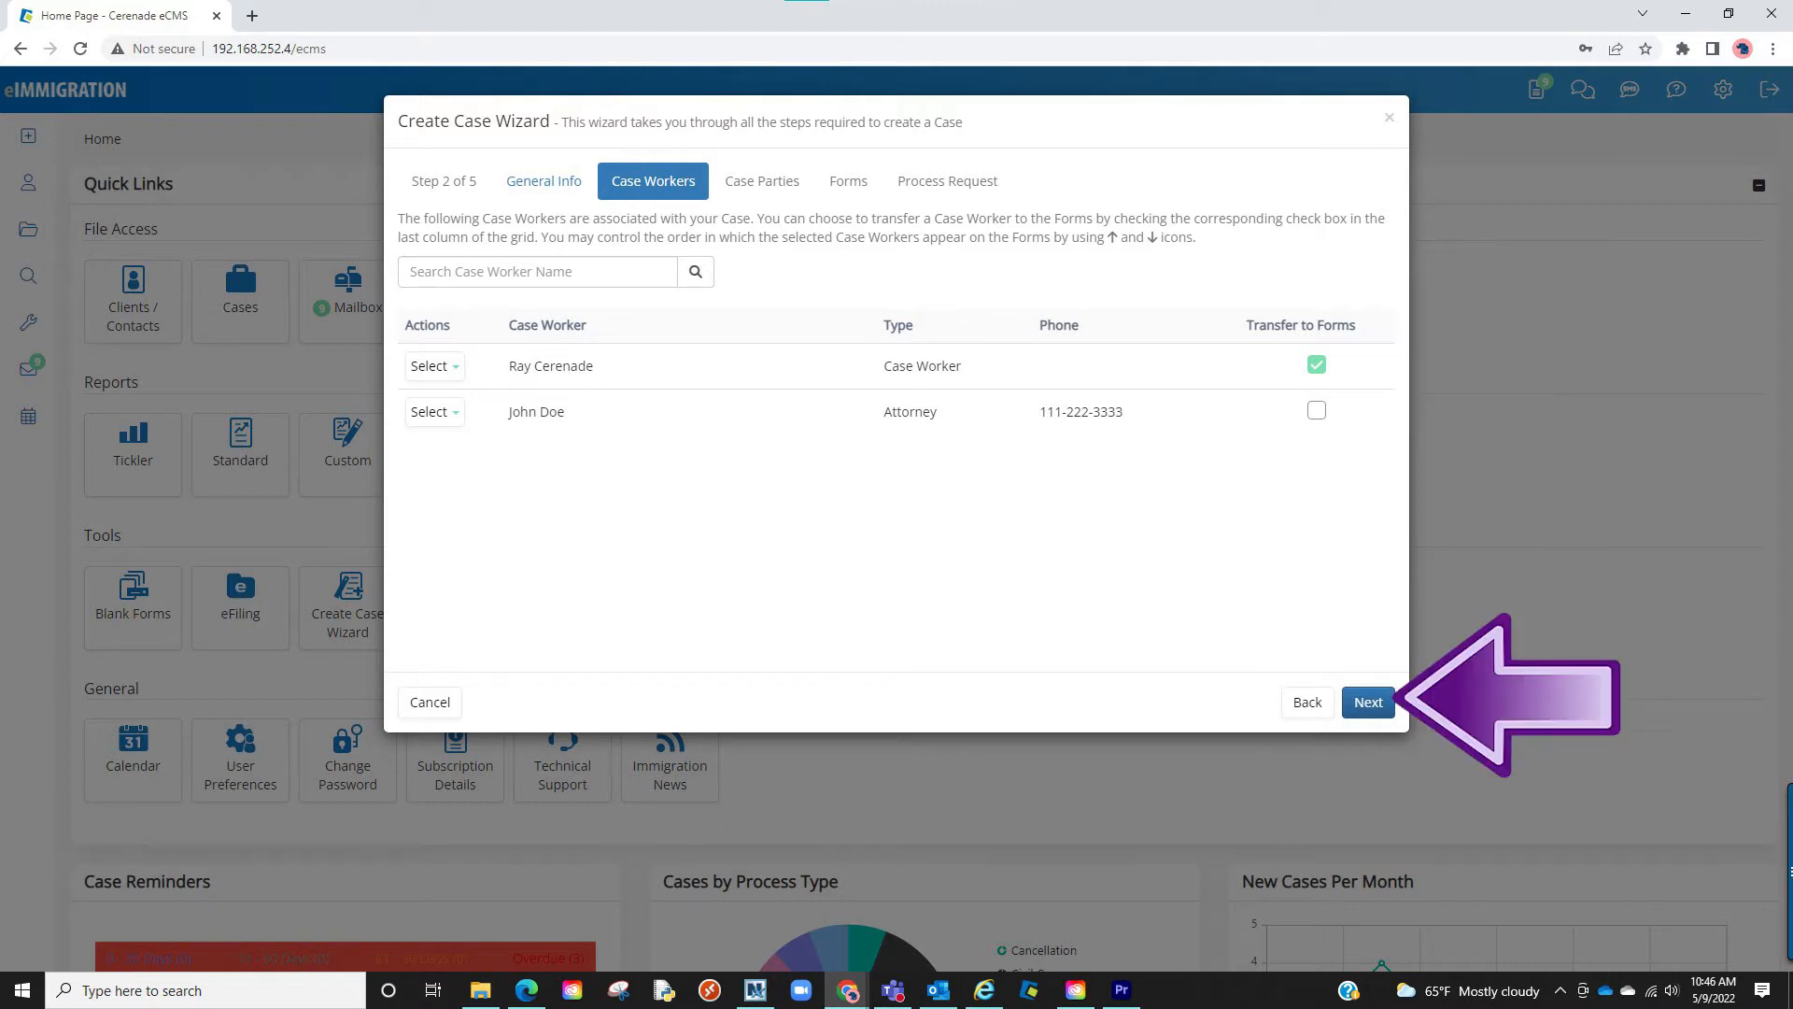
pyautogui.click(1368, 700)
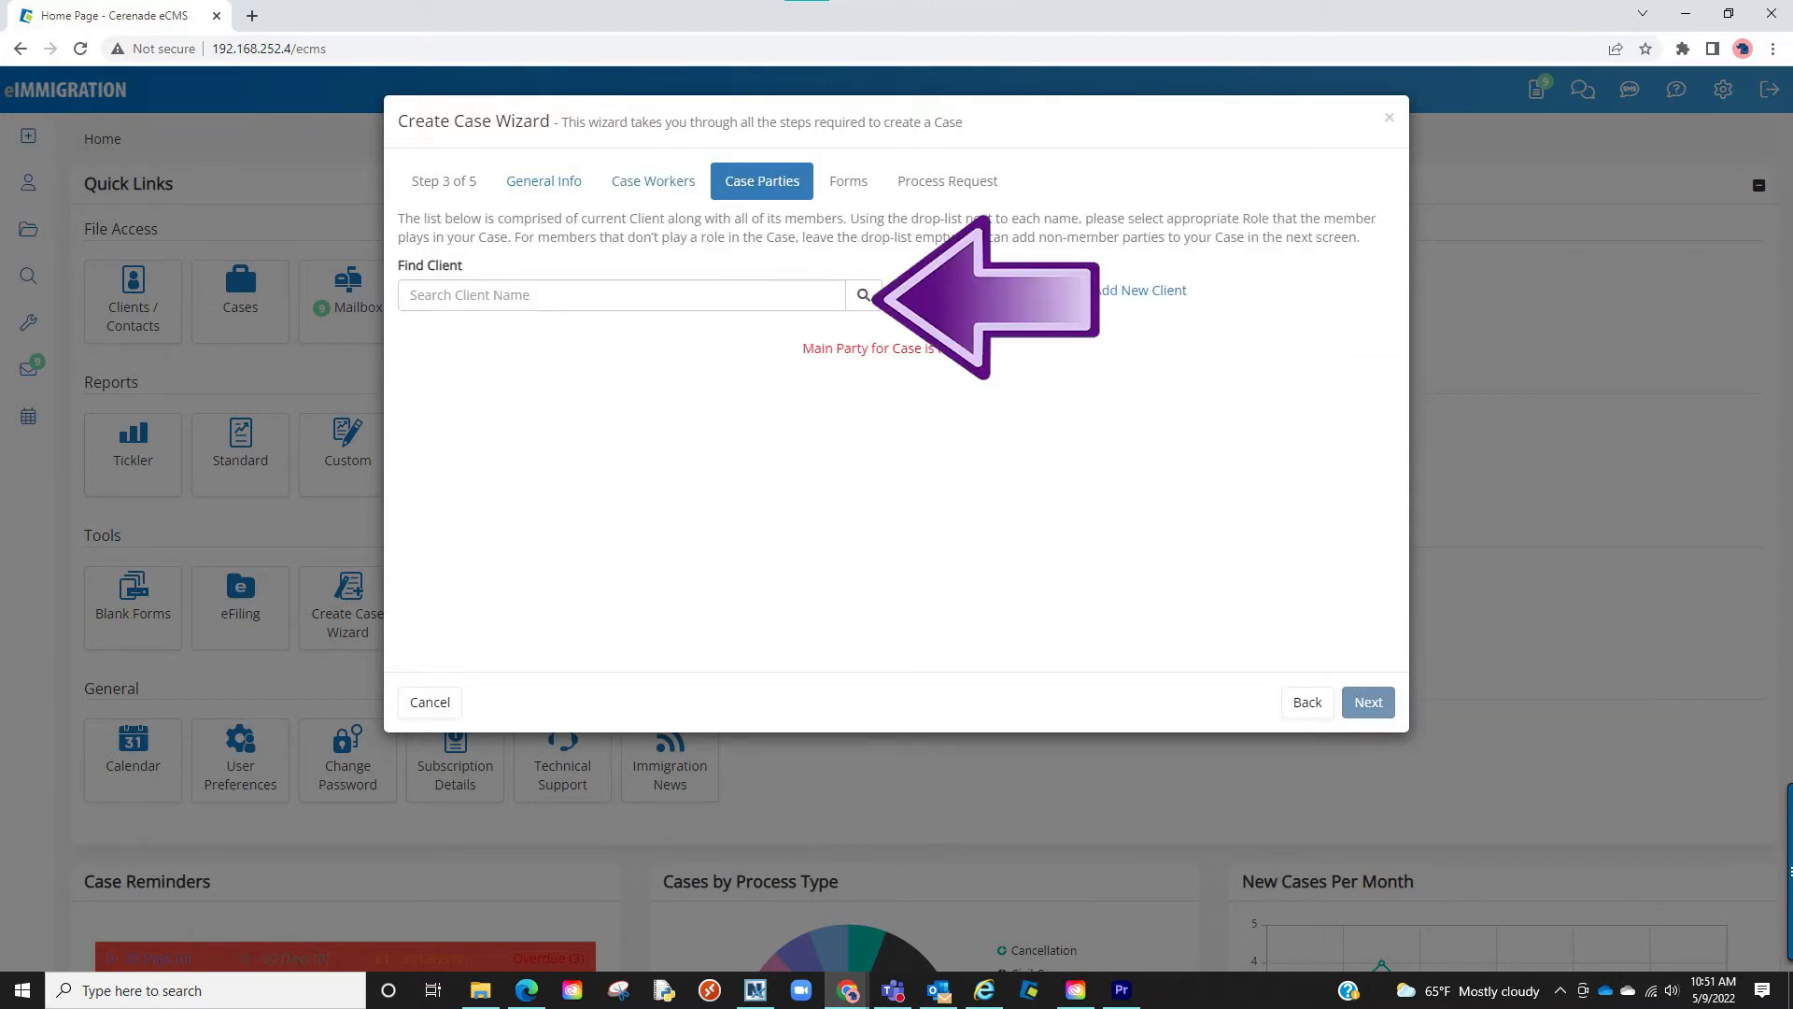
pyautogui.write('ismael')
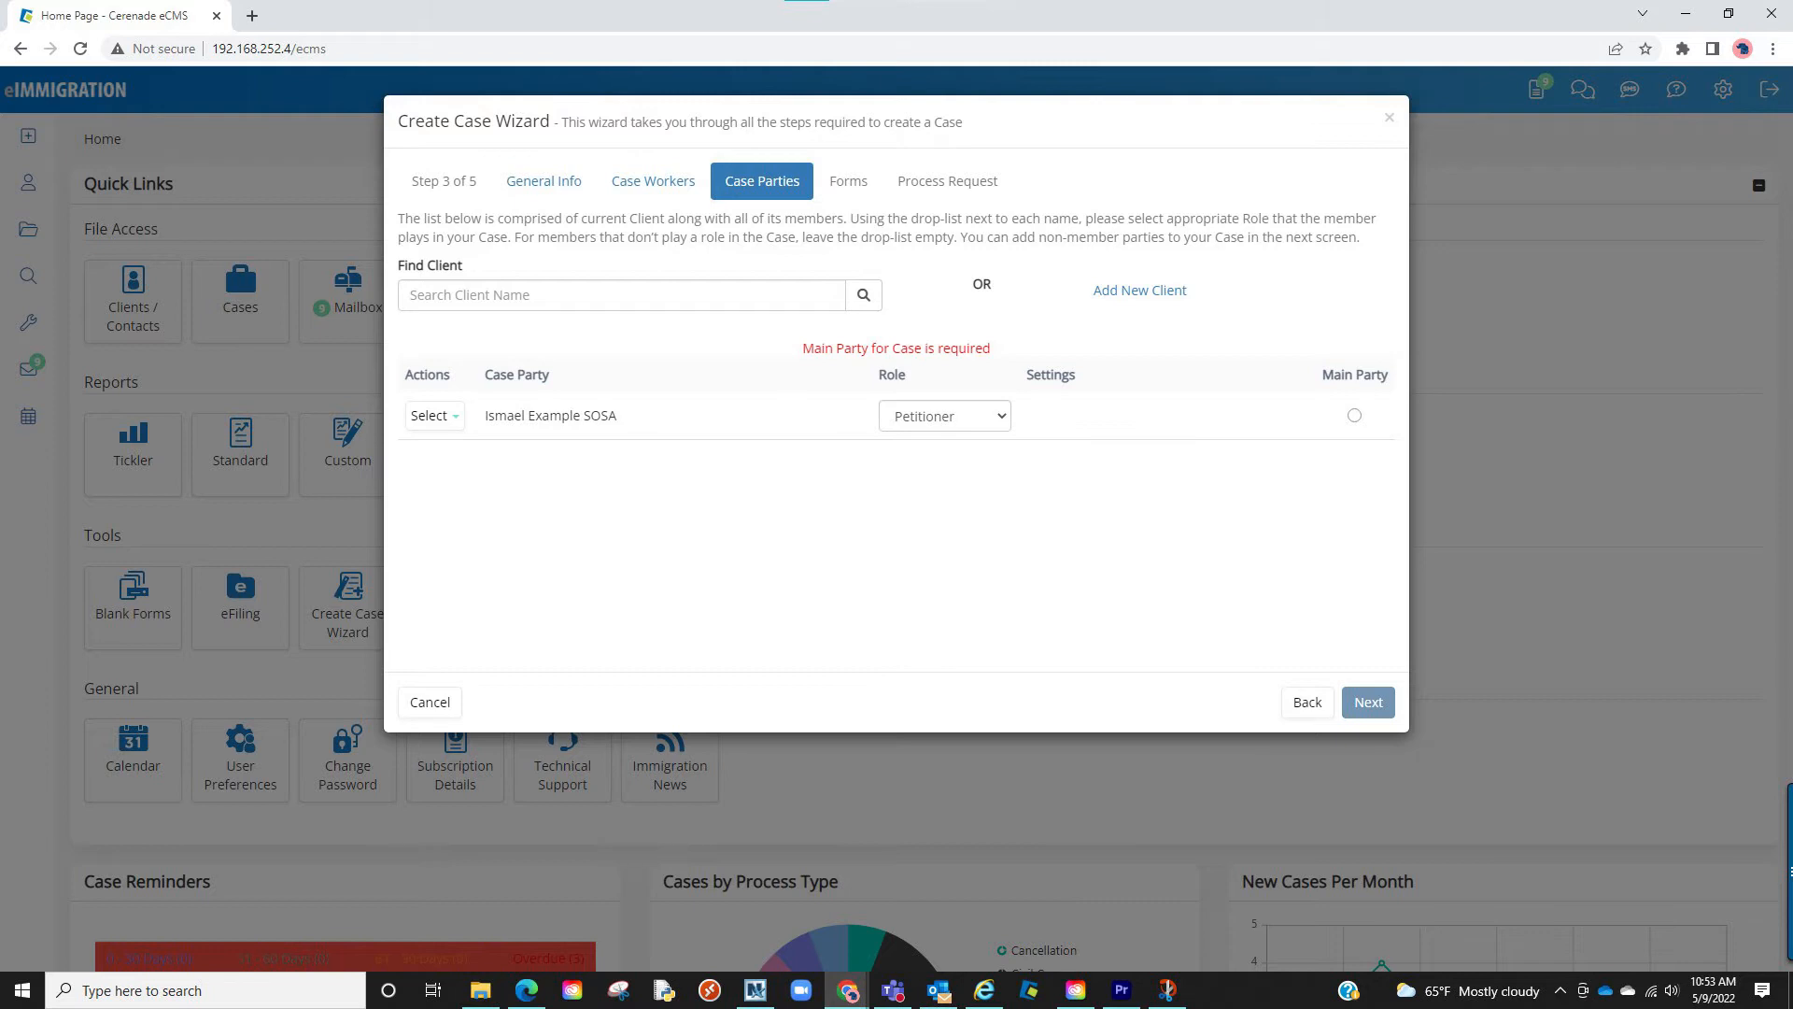
pyautogui.write('janey doe')
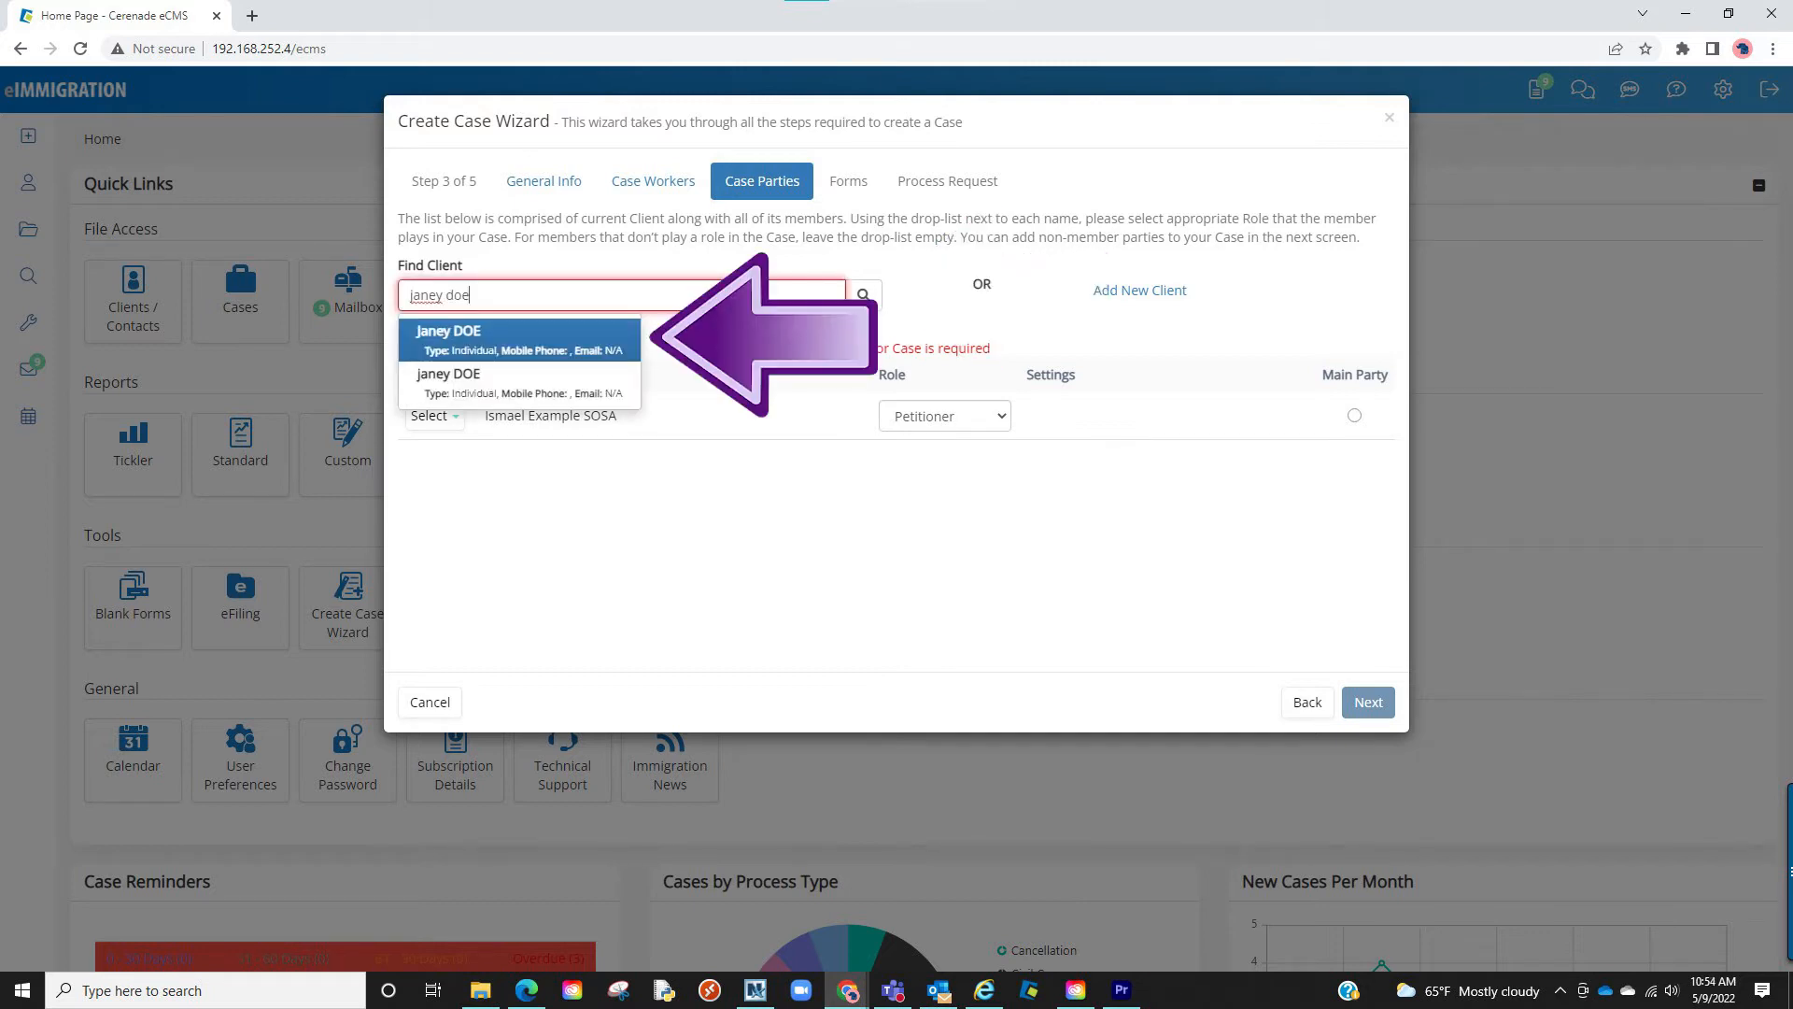
pyautogui.click(447, 330)
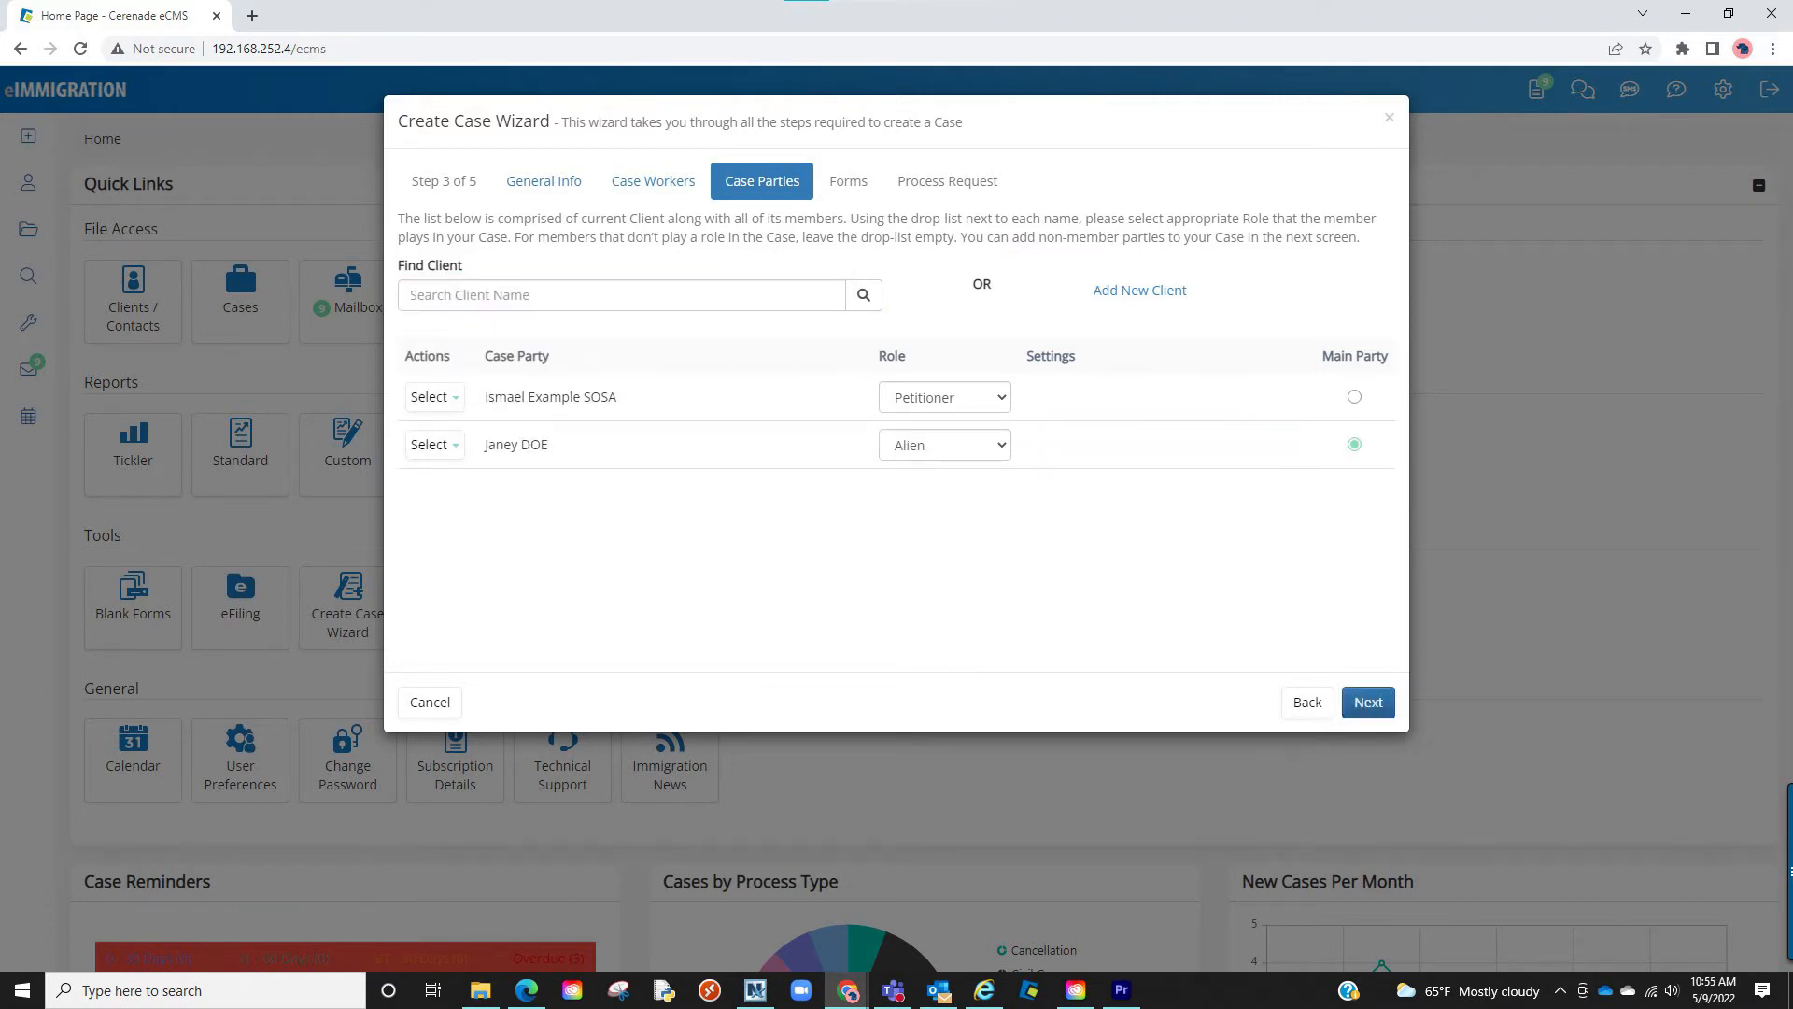
pyautogui.click(1368, 701)
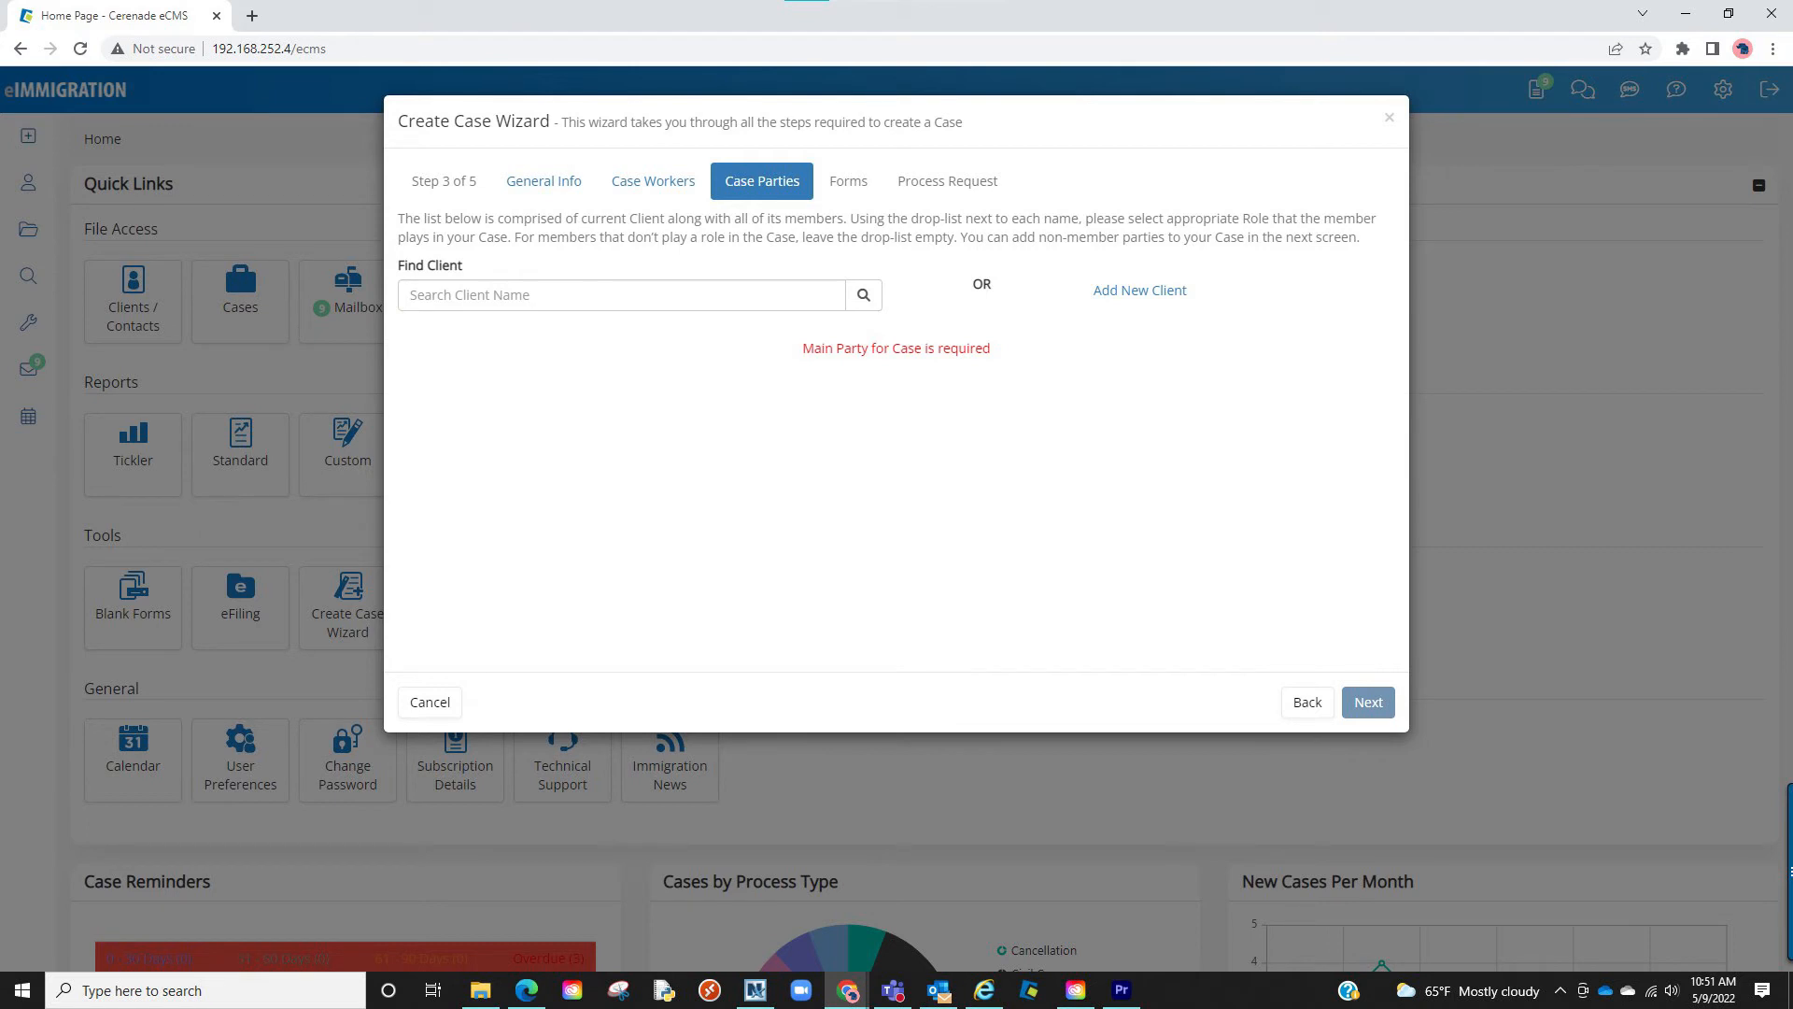
# Add CERENADE as the employer party and advance to the Forms step
pyautogui.write('cerenade')
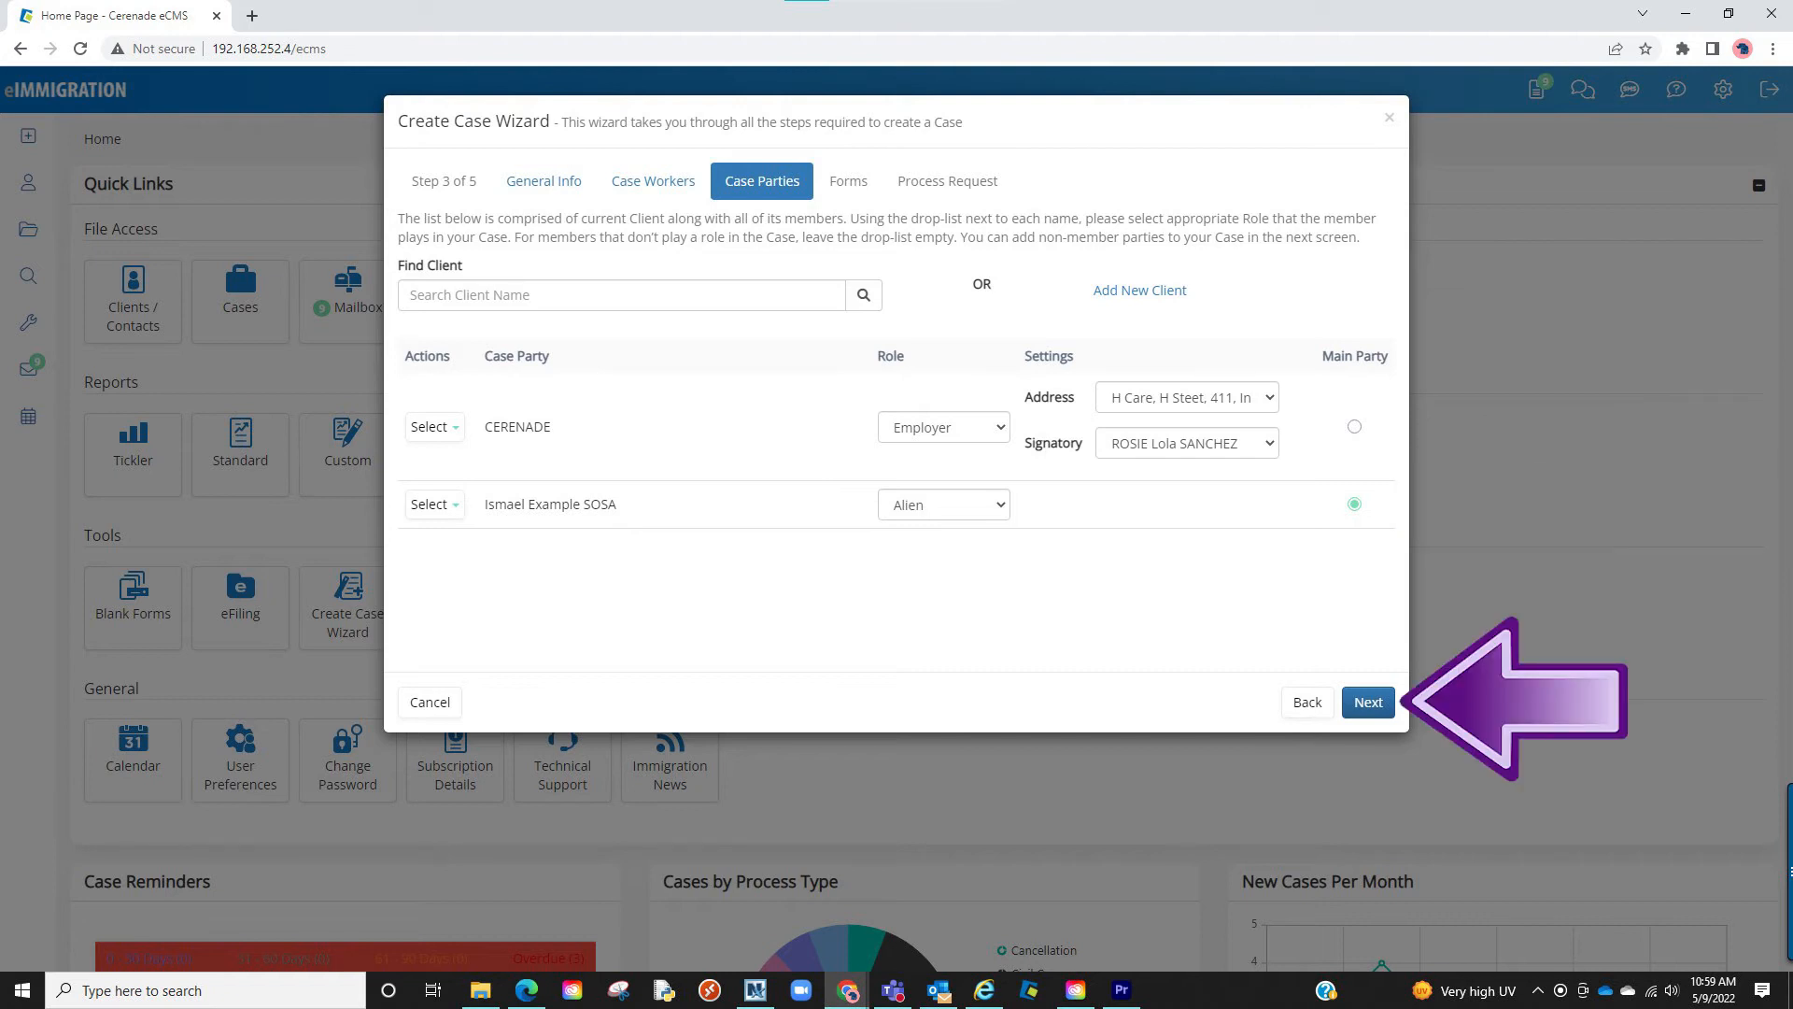
pyautogui.click(1368, 701)
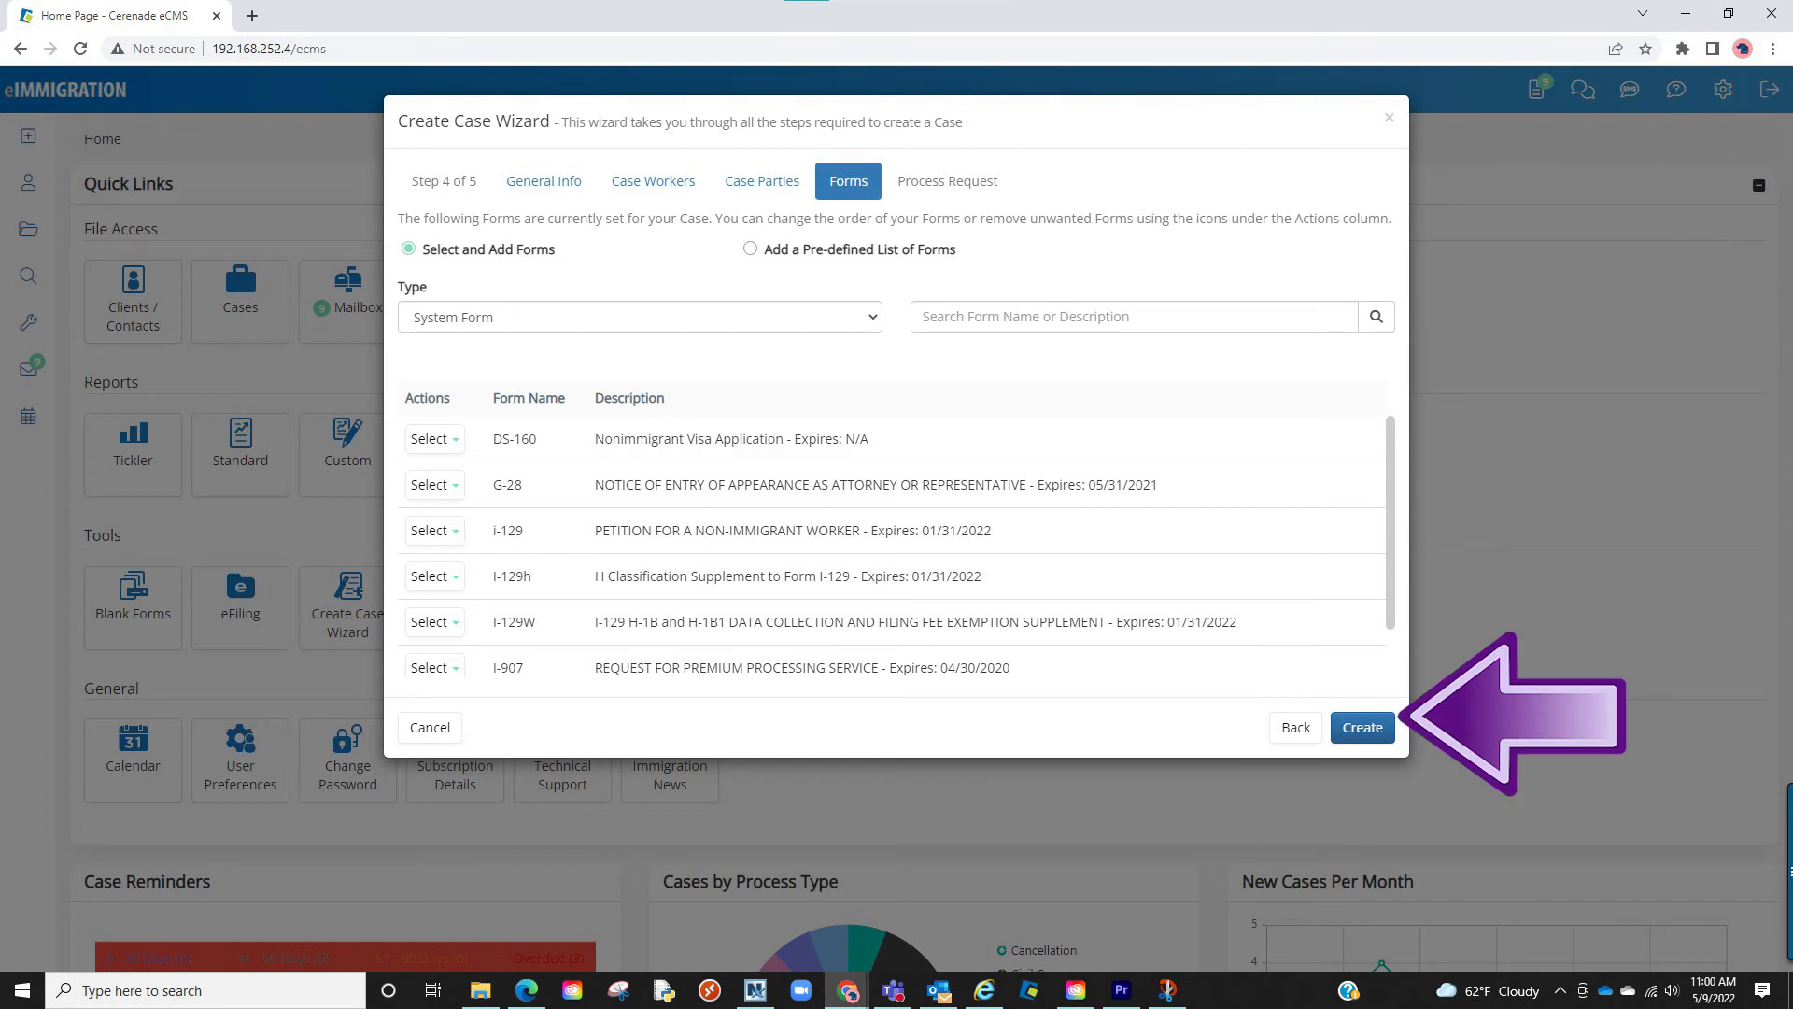
# Create the H-1B case with its seven listed forms for main party Ismael Example SOSA
pyautogui.click(1360, 726)
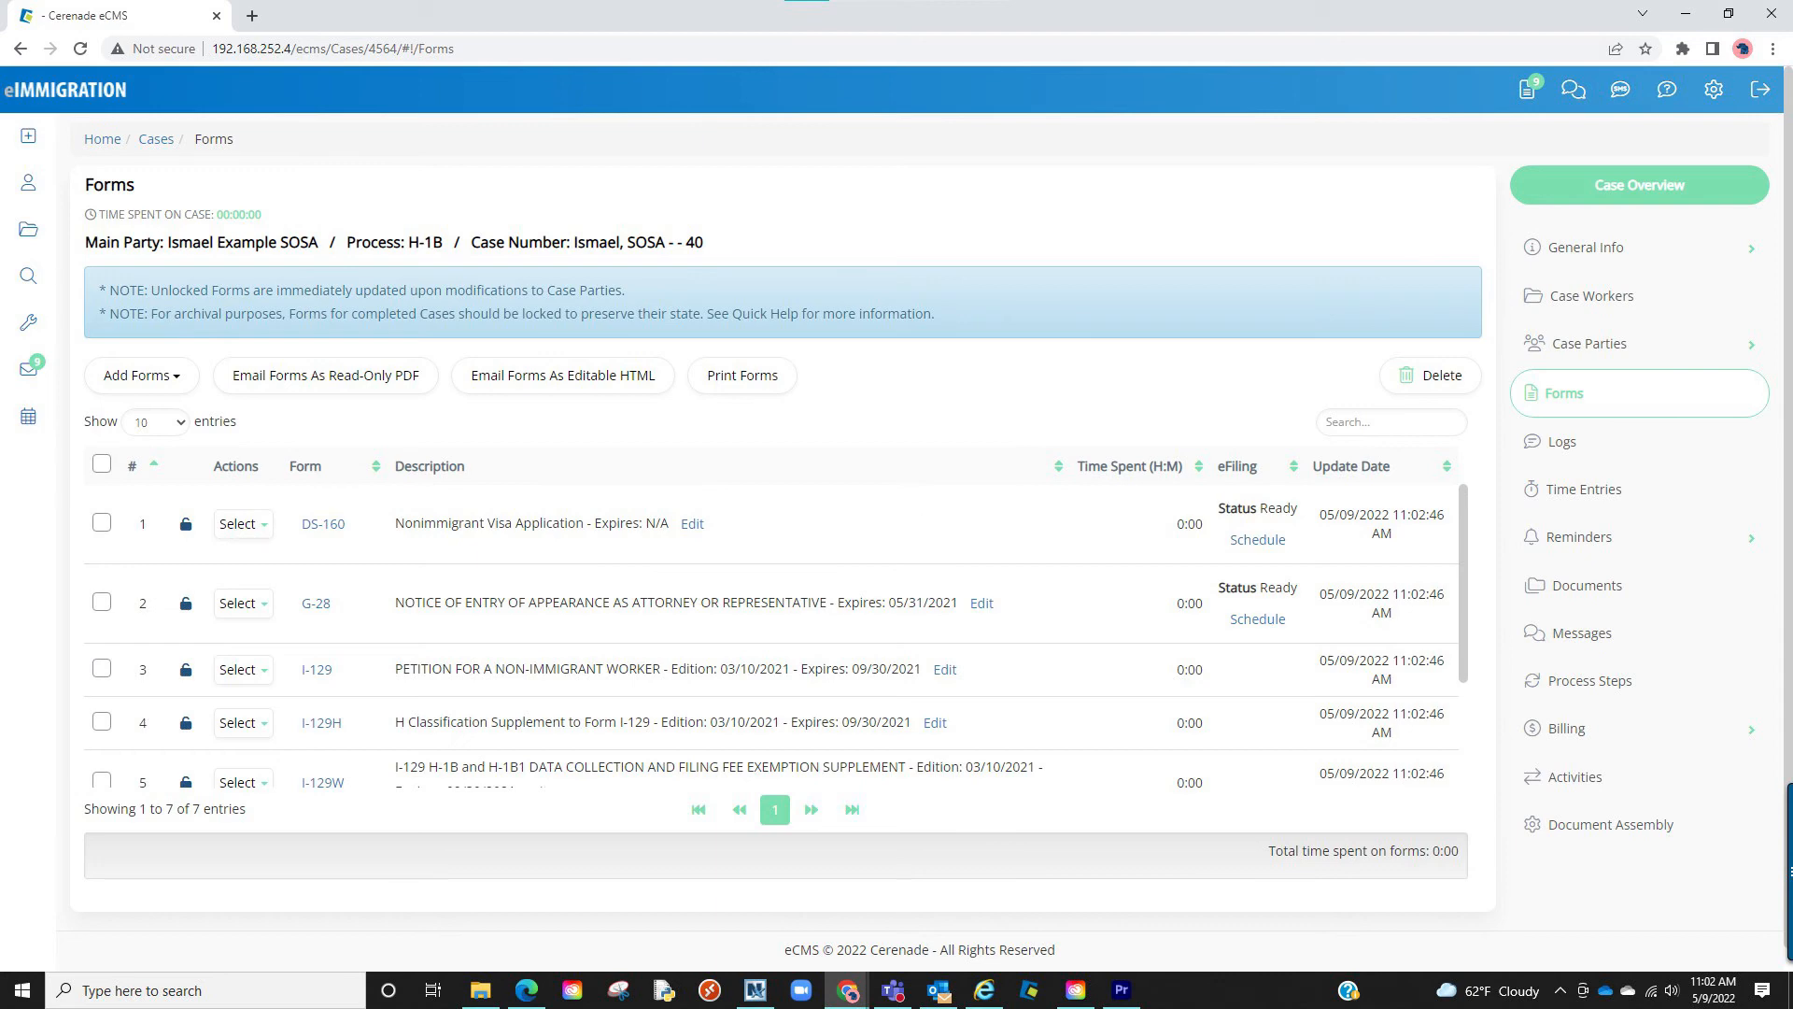
pyautogui.click(101, 138)
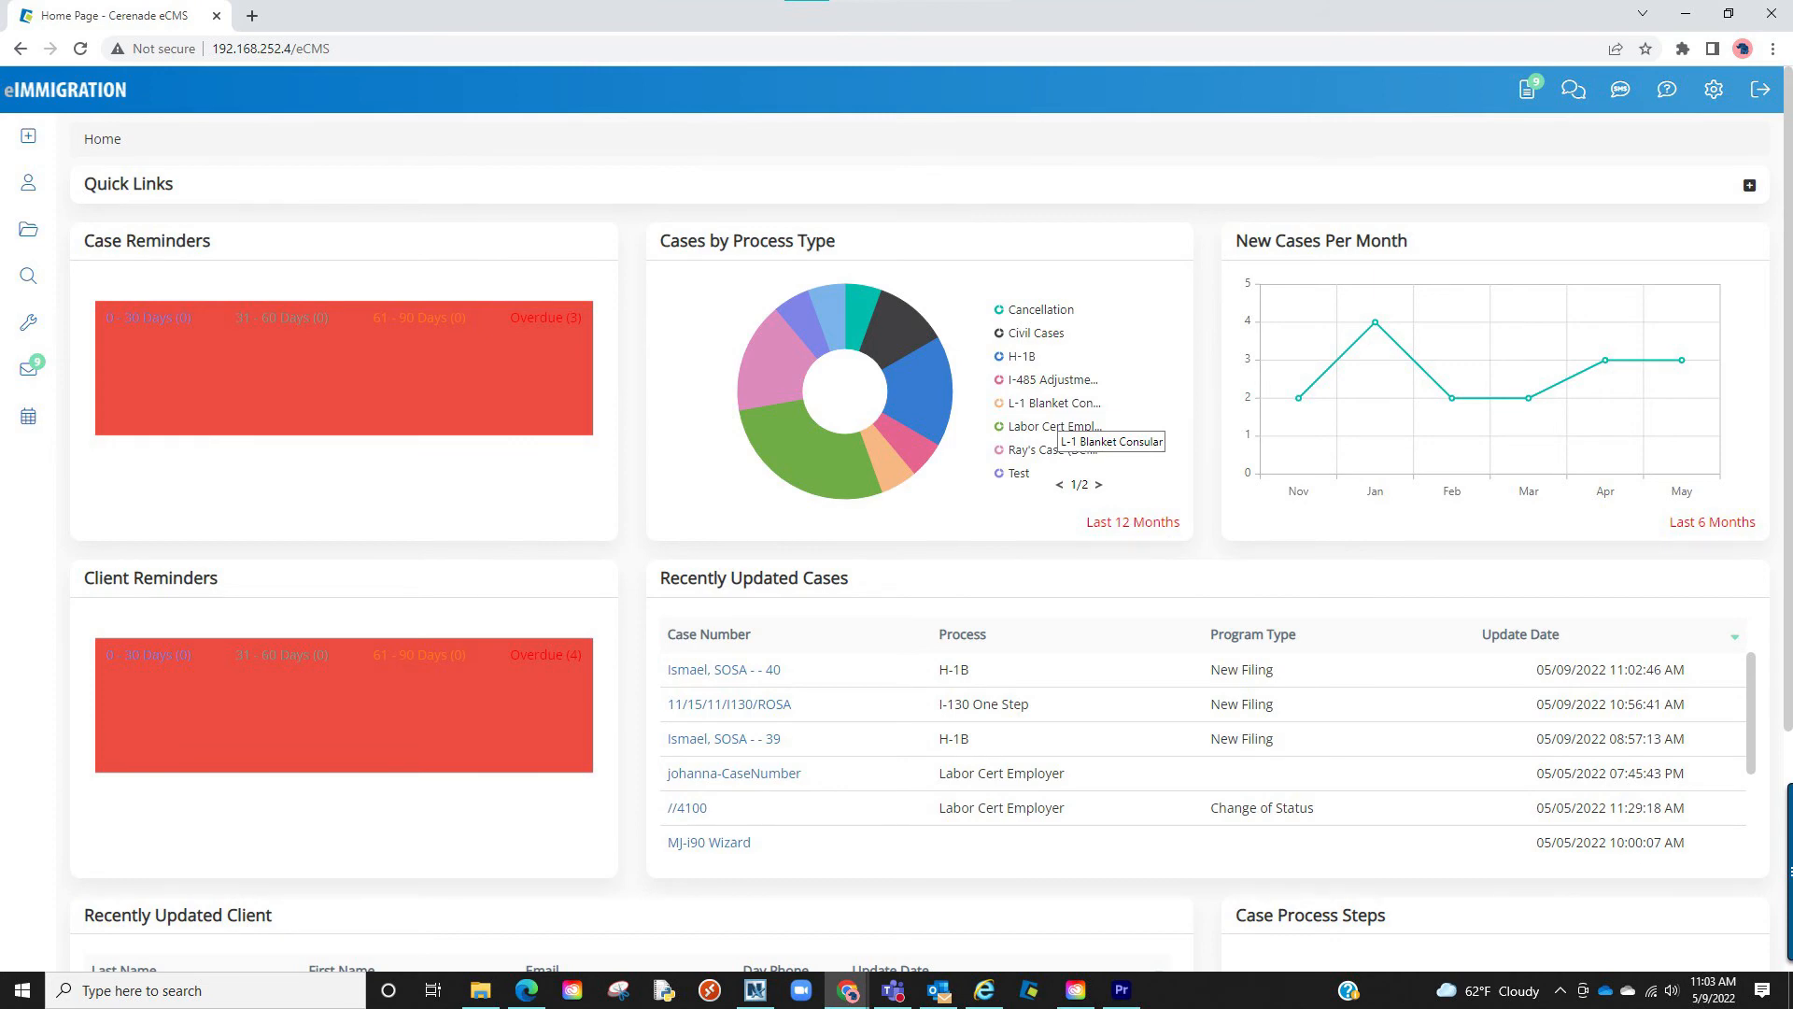
pyautogui.click(722, 669)
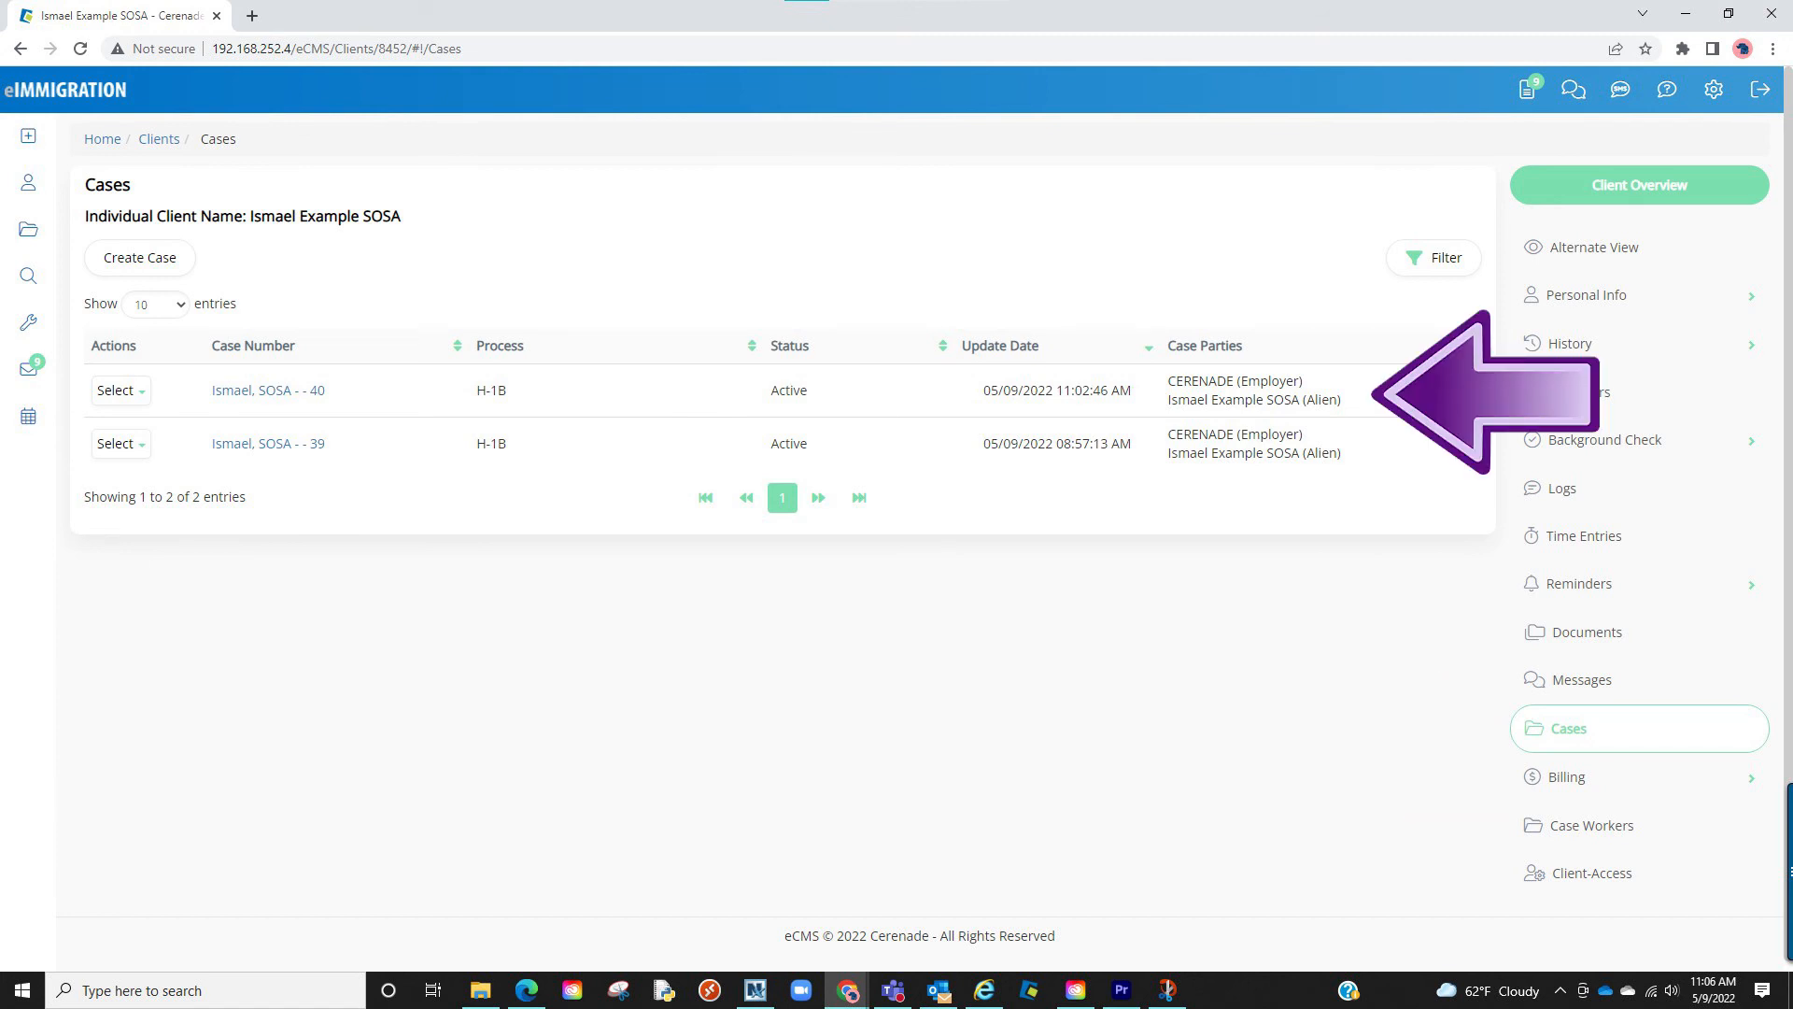
pyautogui.click(101, 138)
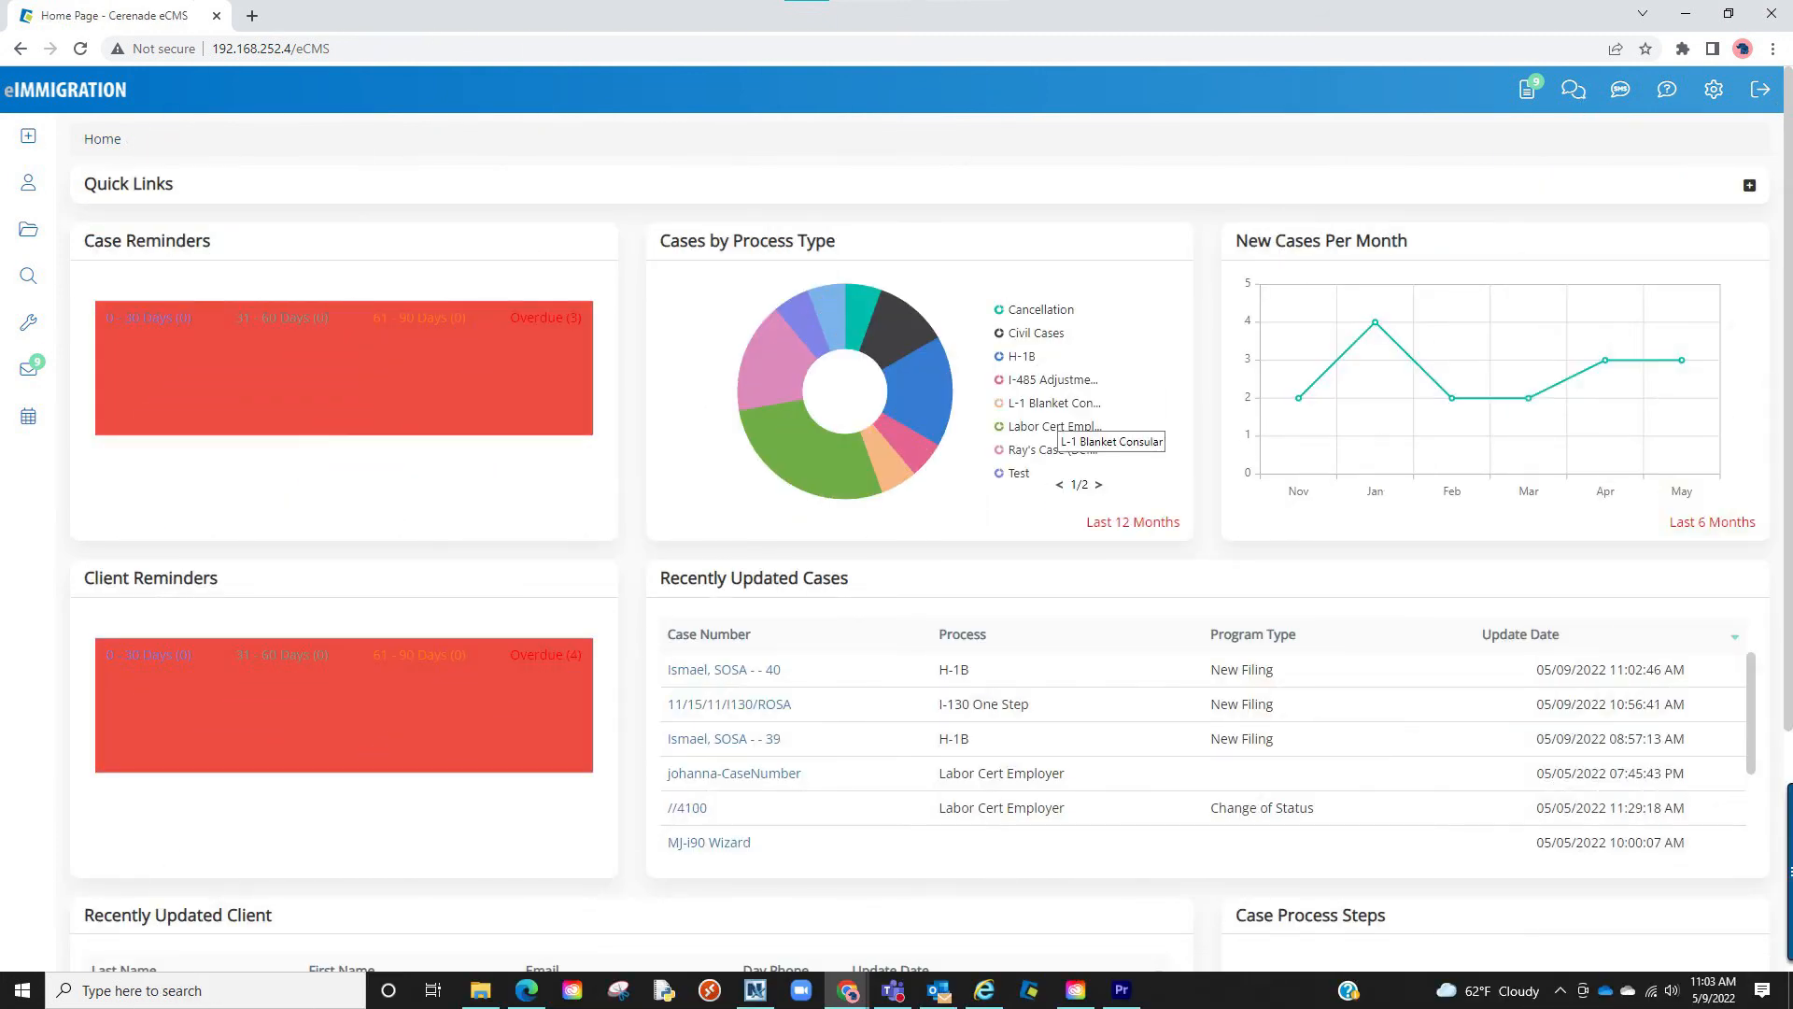